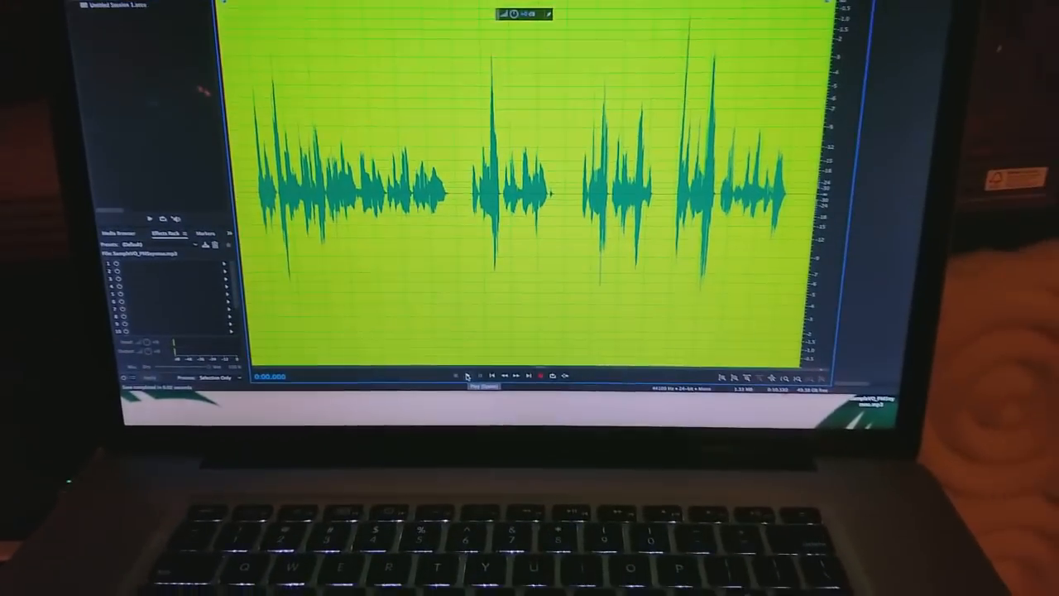
Switch to the Multitrack view and play the session with speech on track 1 and watermark clips on track 2
left_click(423, 377)
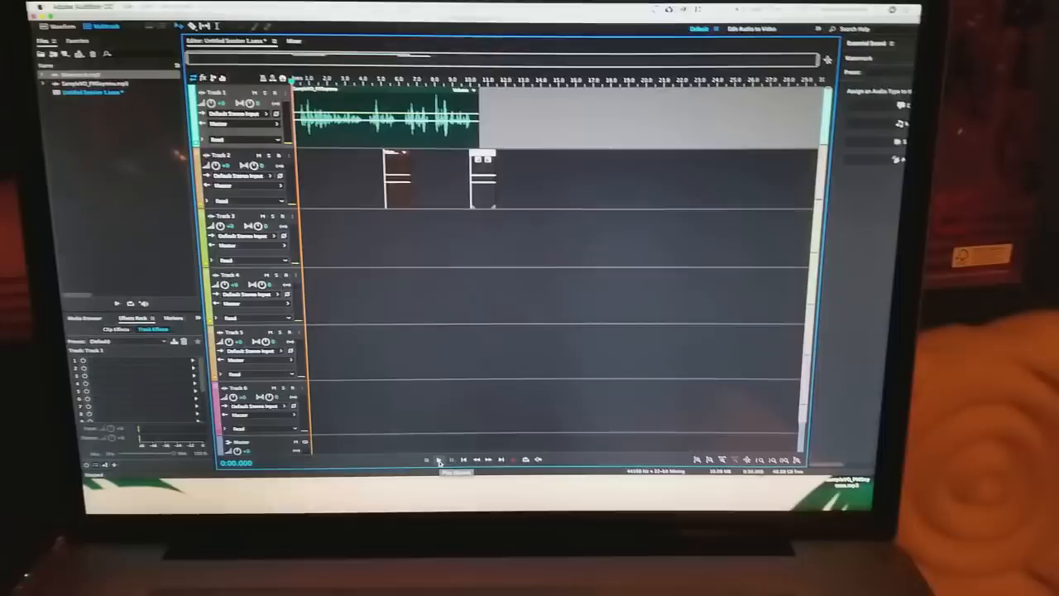
left_click(455, 454)
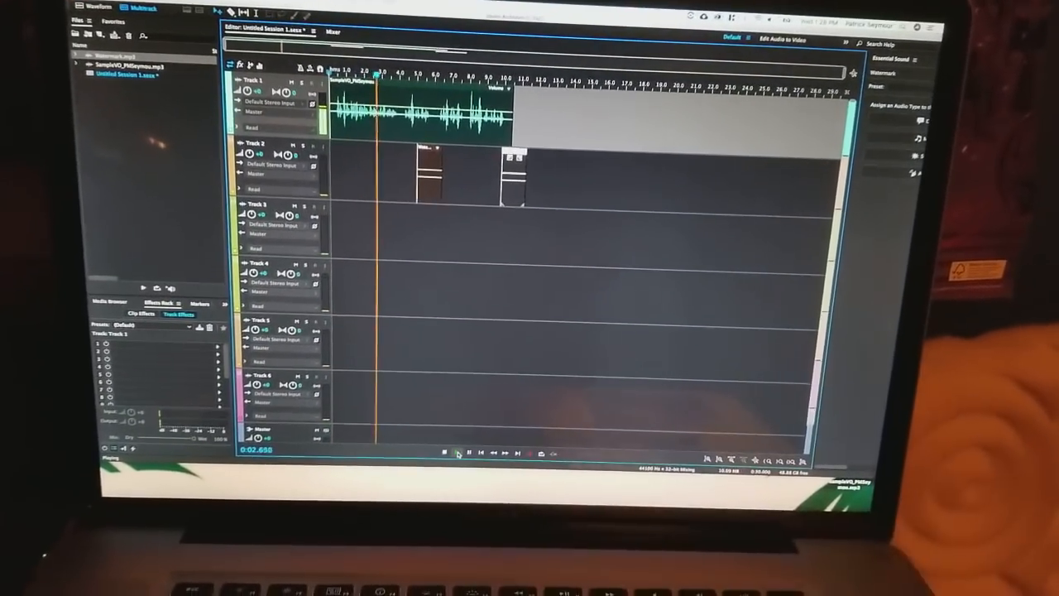